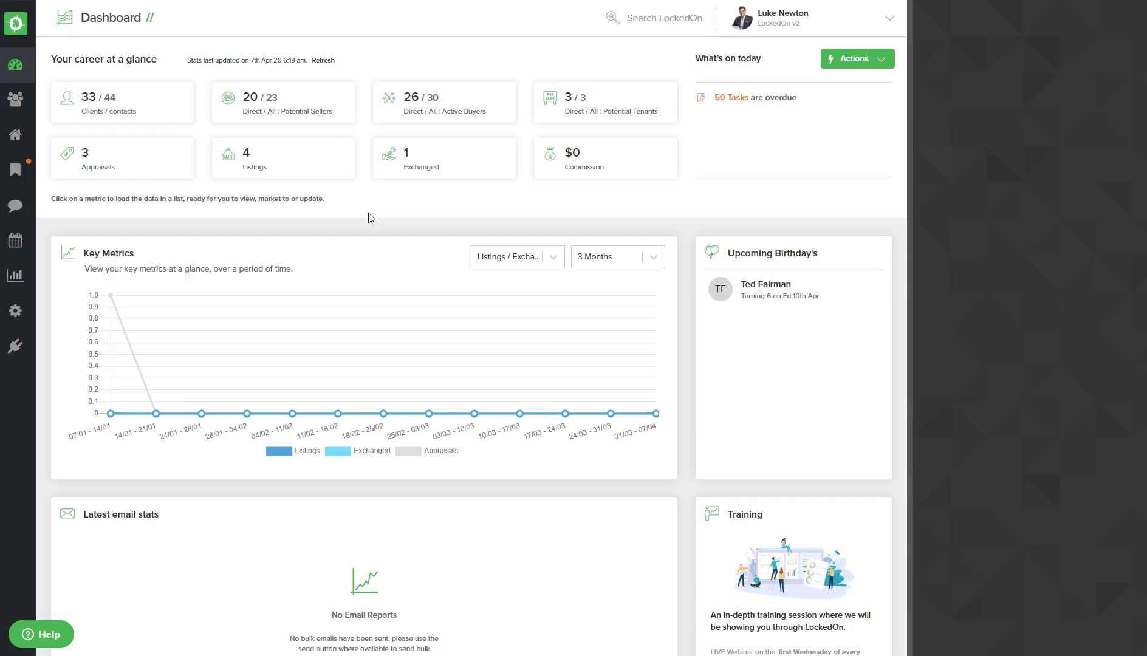
pyautogui.moveTo(215, 250)
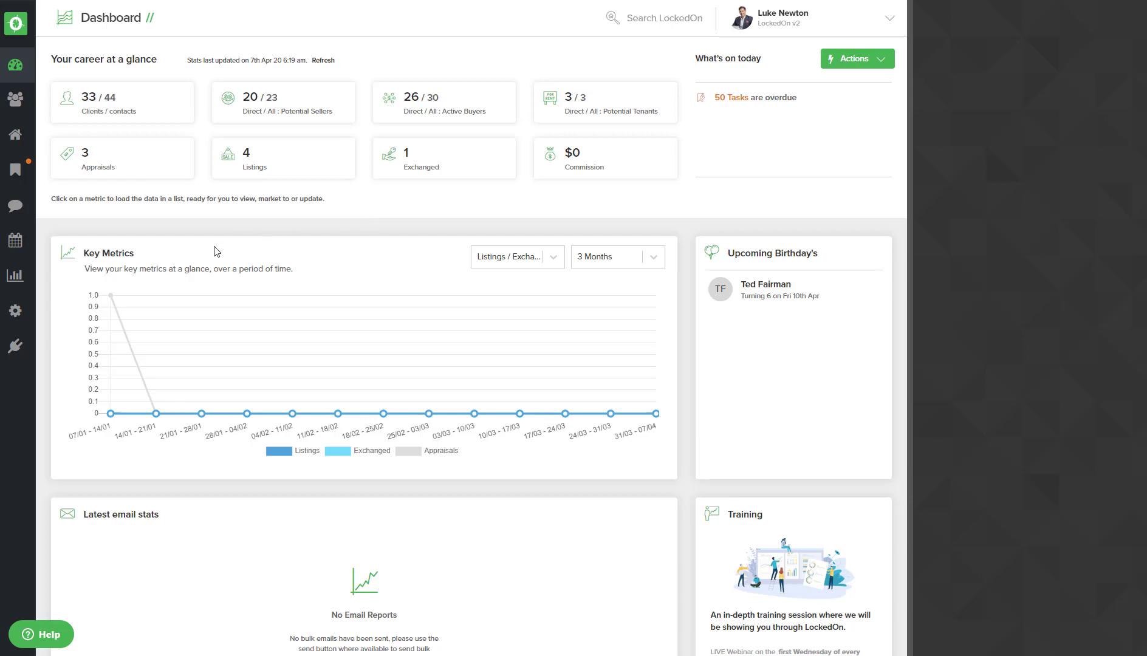
pyautogui.moveTo(16, 311)
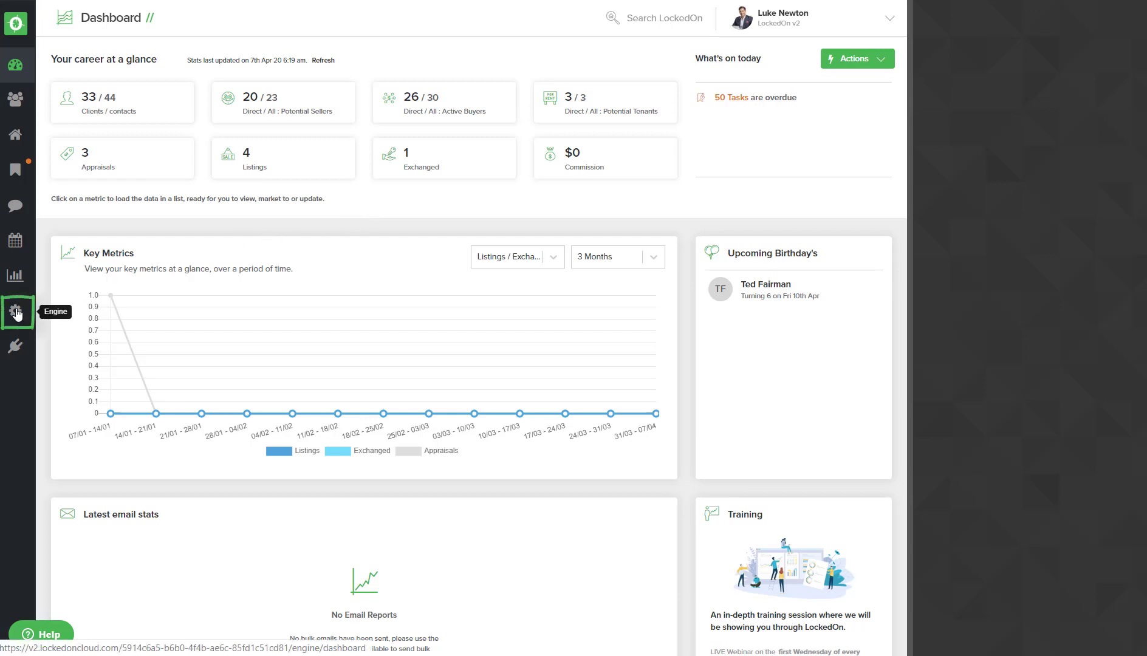
# Filter the Engine templates list by 'Easter' to find the Easter Colouring Competition 2020 template
pyautogui.click(17, 313)
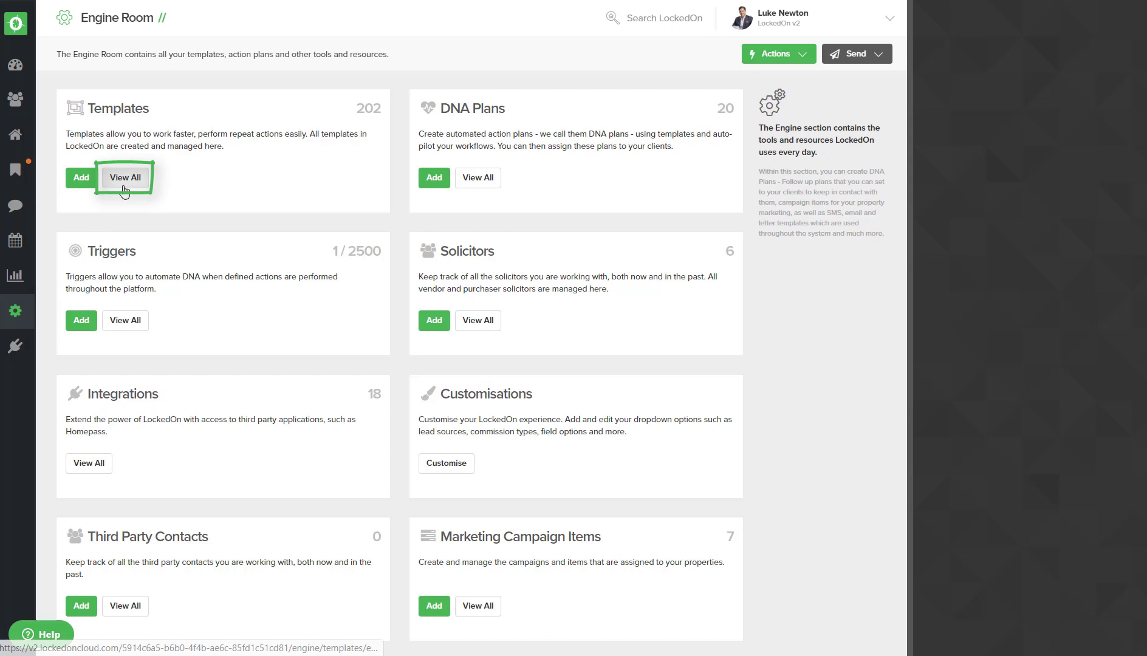
pyautogui.click(125, 177)
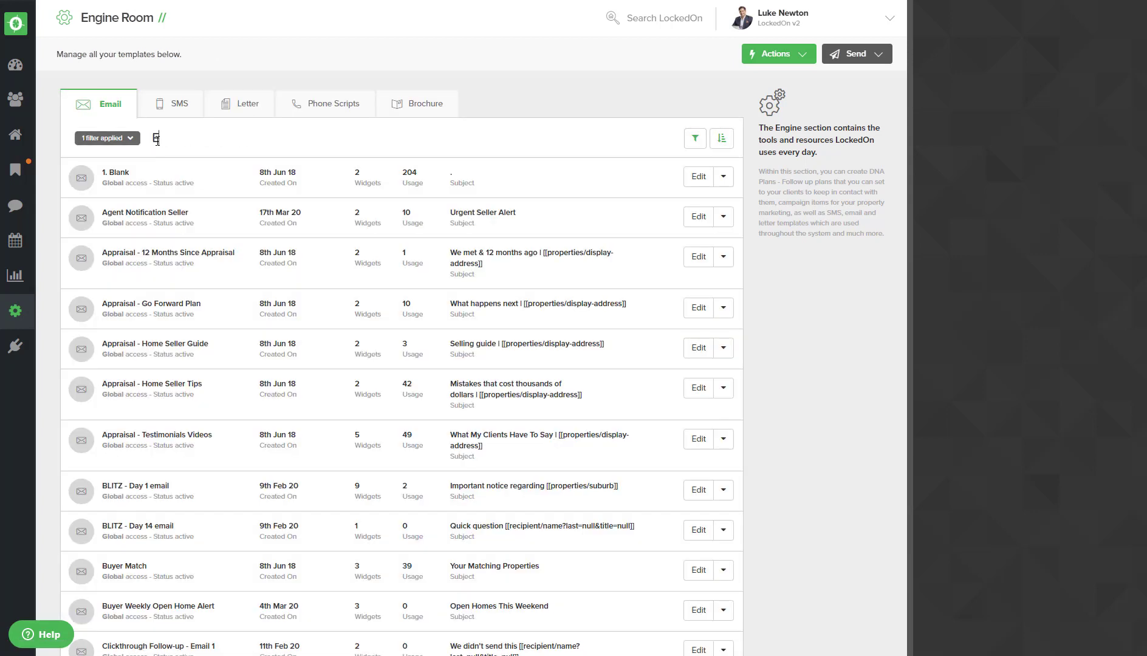
pyautogui.write('Easter')
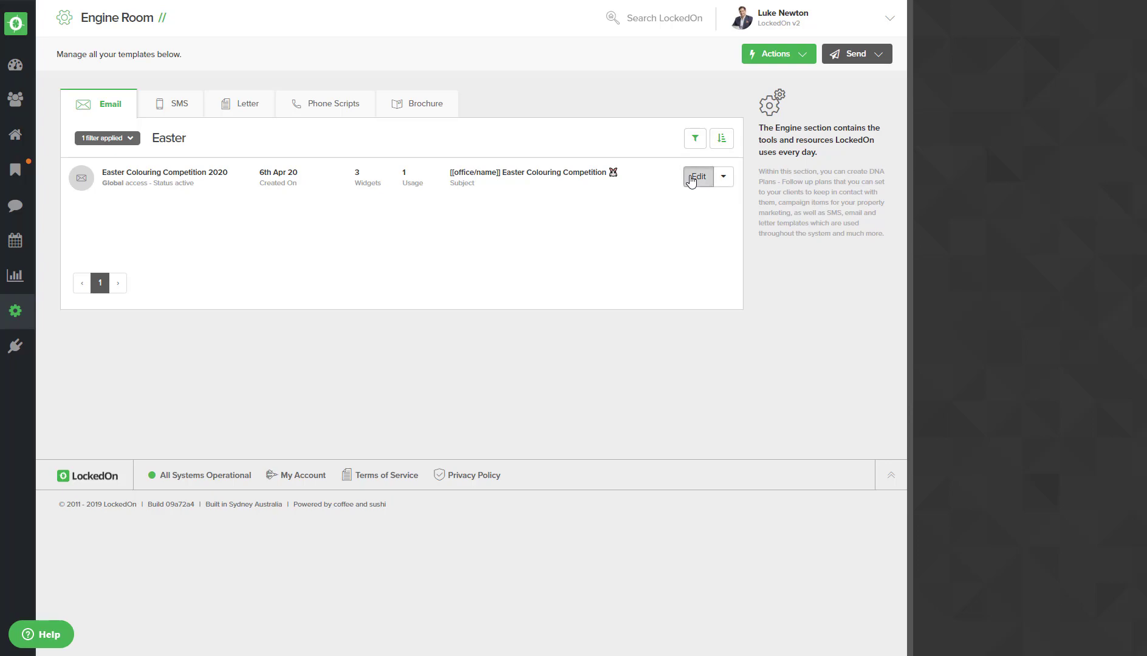
# Open the Easter Colouring Competition 2020 template in the Template Editor and view its content
pyautogui.click(697, 177)
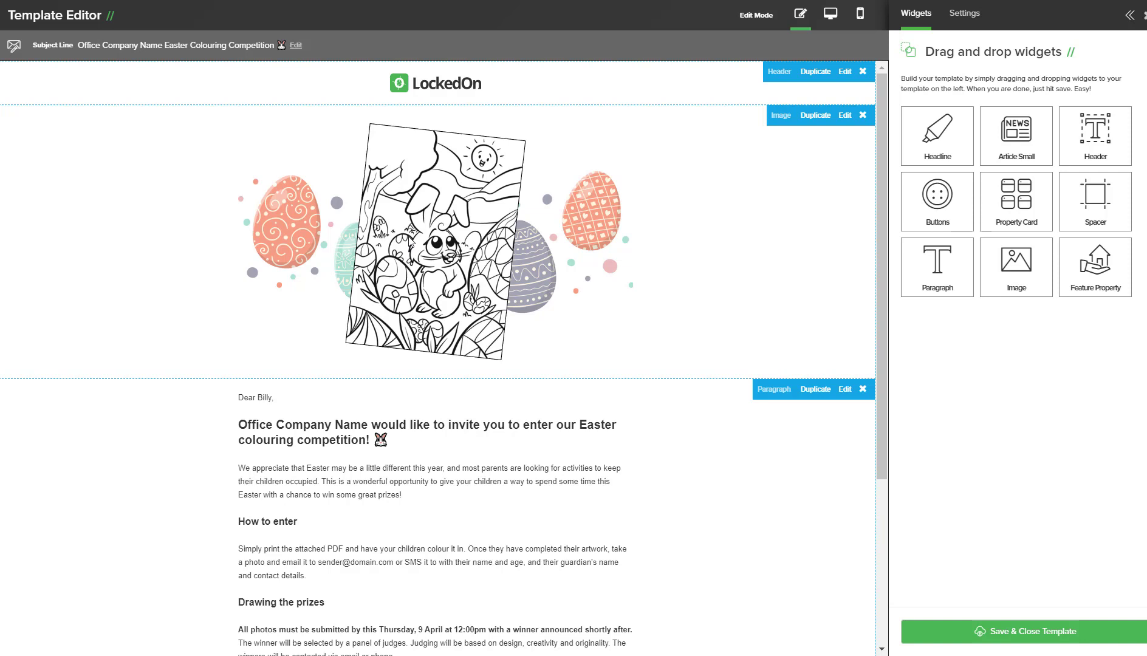
pyautogui.moveTo(492, 306)
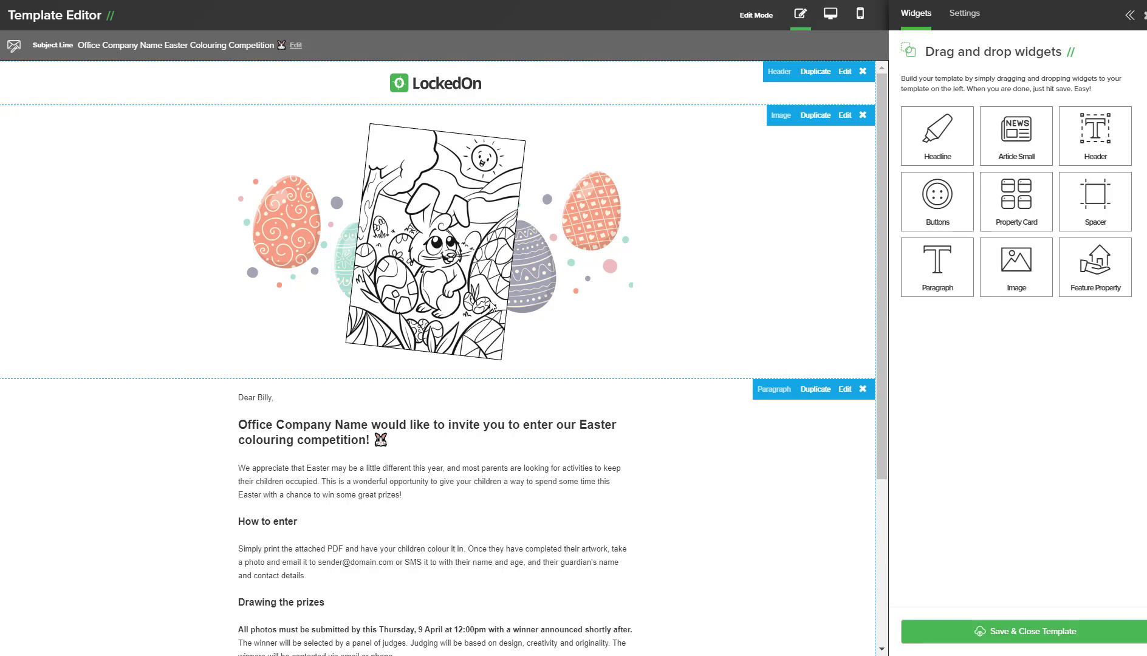
pyautogui.scroll(-3)
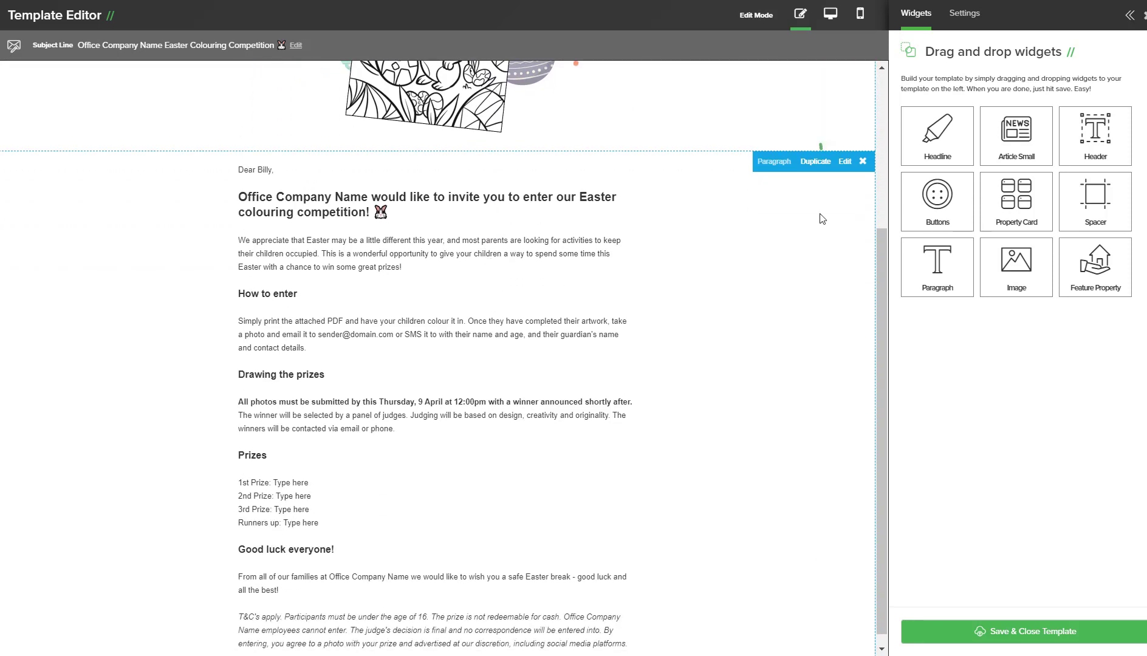
# Review the main body paragraph's wording and personalisation fields, then return to the templates list
pyautogui.click(844, 161)
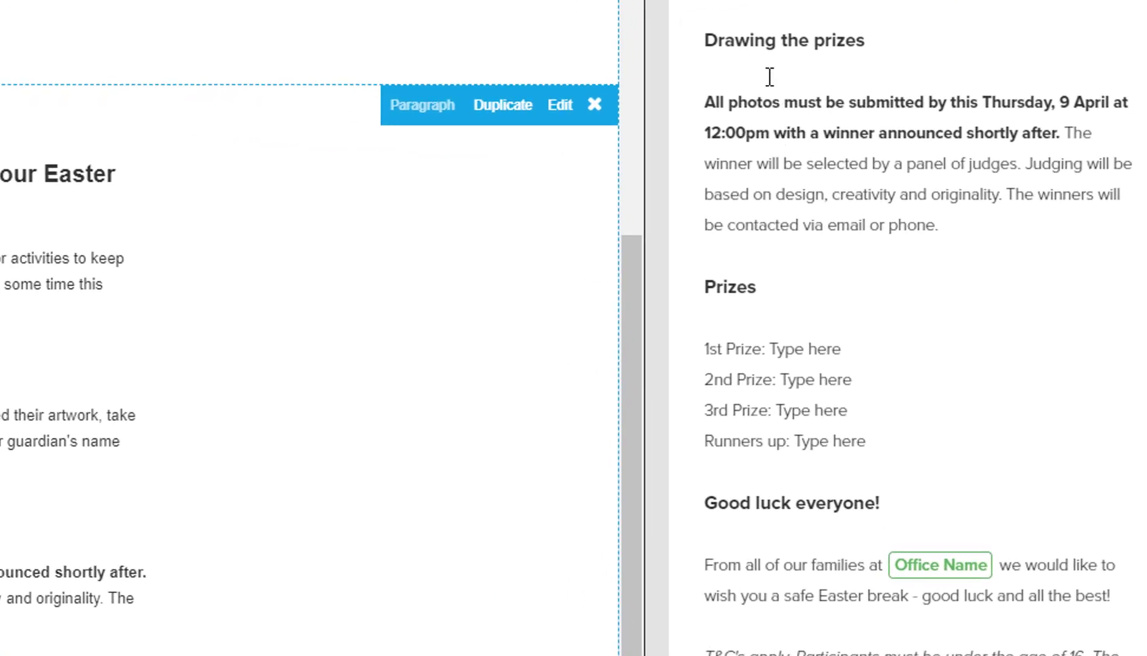
pyautogui.moveTo(897, 234)
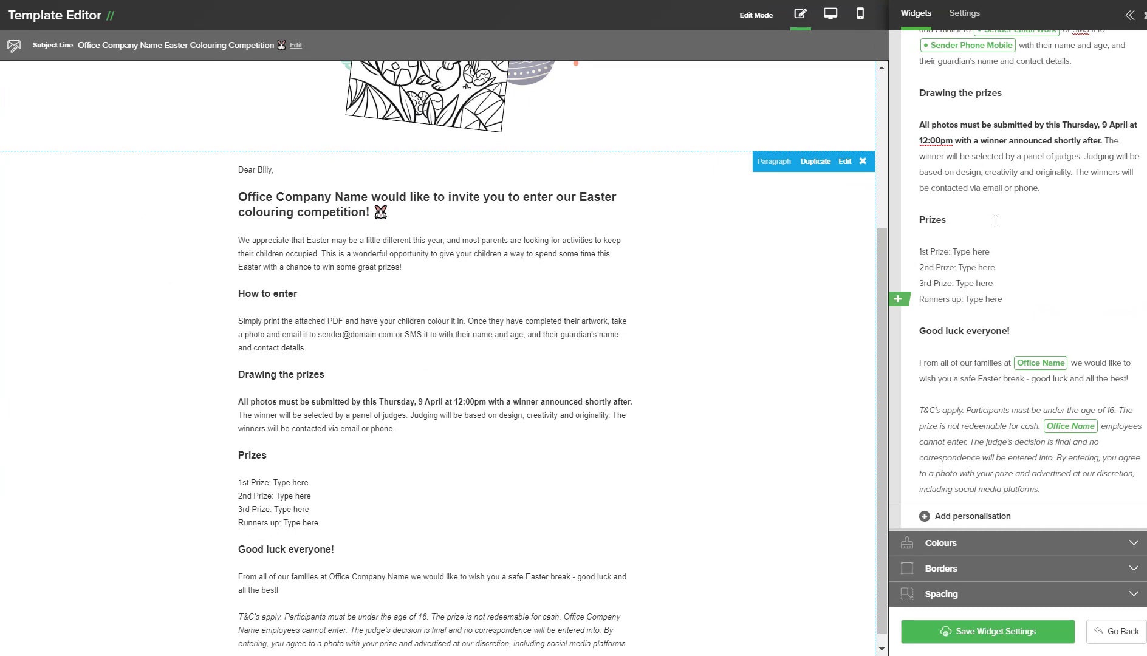
pyautogui.moveTo(988, 367)
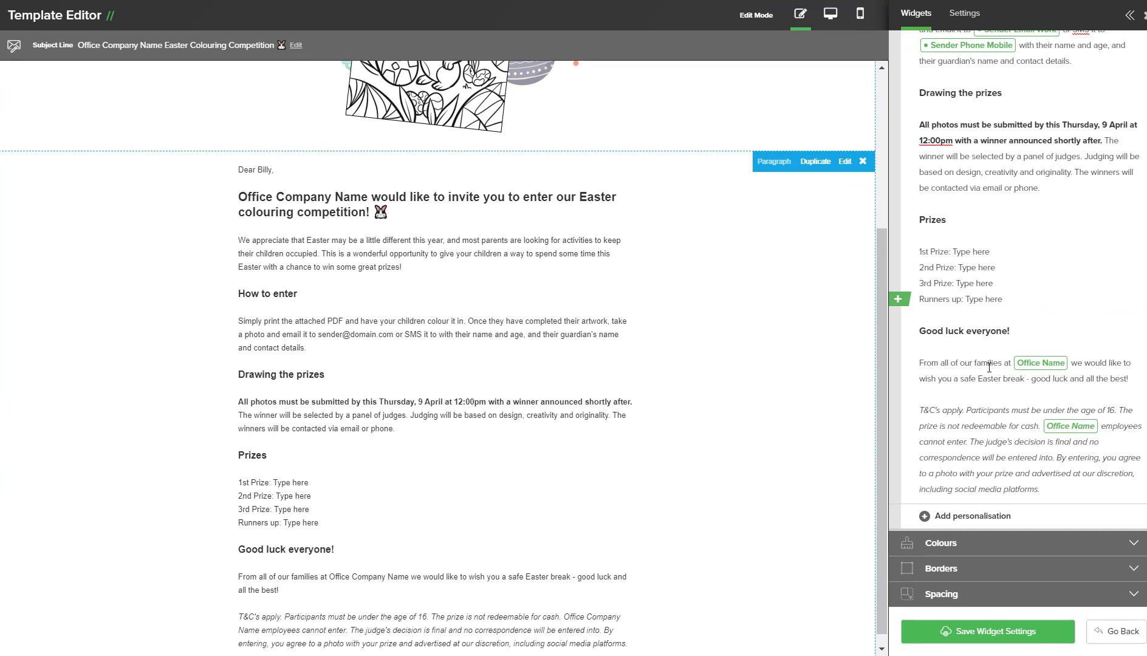
pyautogui.moveTo(785, 430)
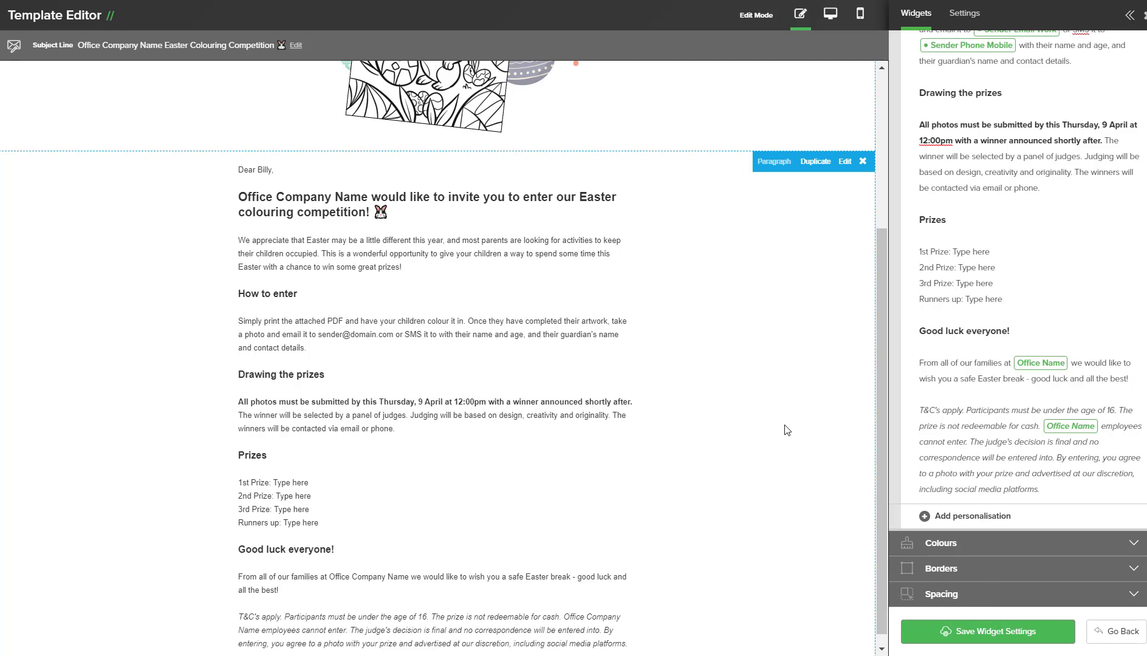
pyautogui.click(1120, 631)
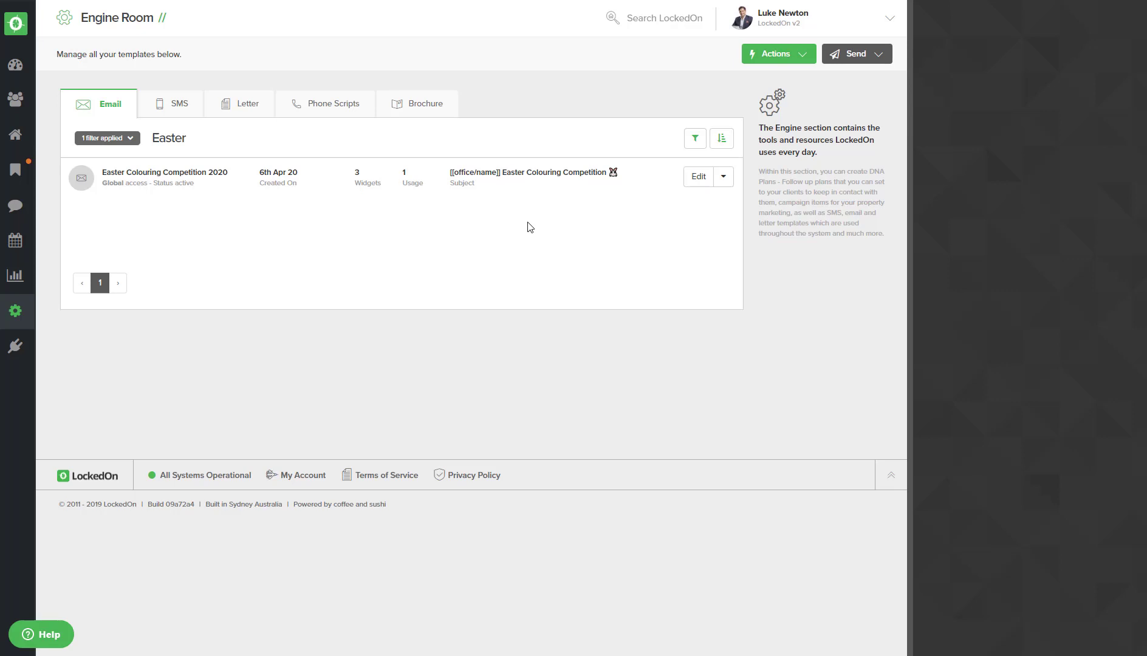
pyautogui.moveTo(533, 231)
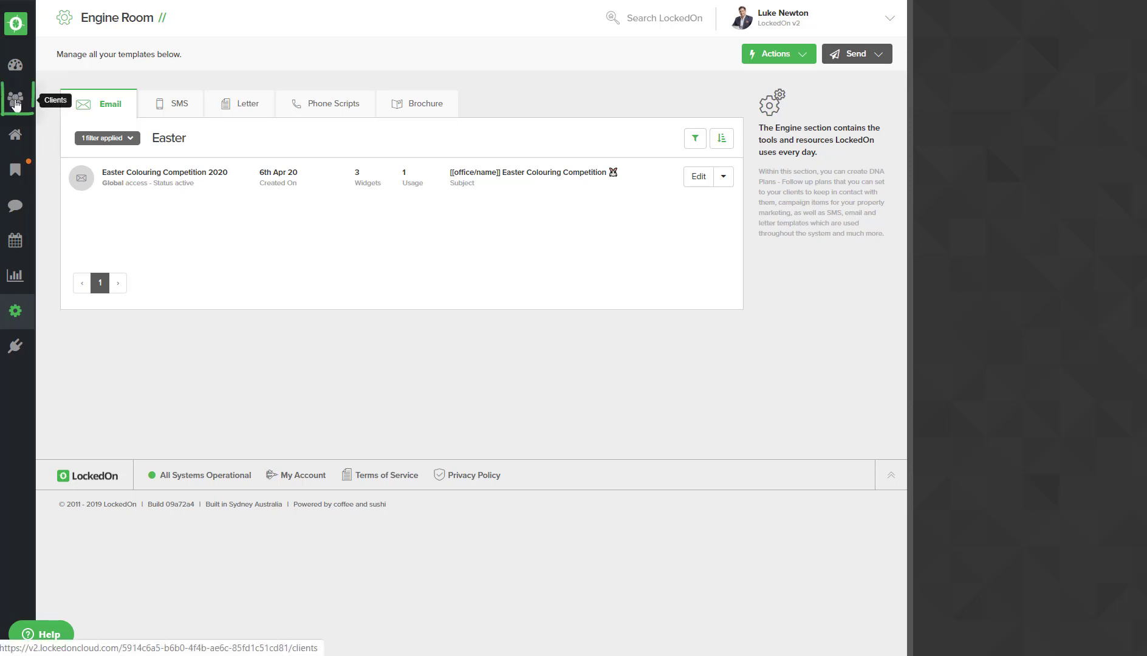
# From the Clients list, start a Send Email to the 25 clients
pyautogui.click(15, 99)
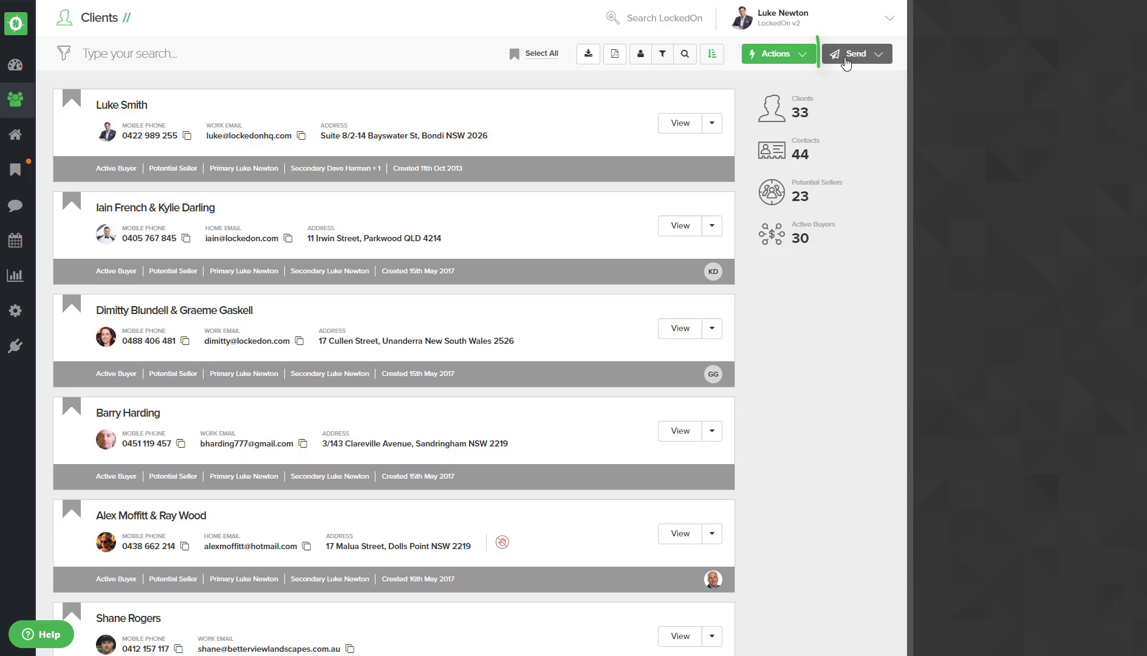
pyautogui.click(854, 53)
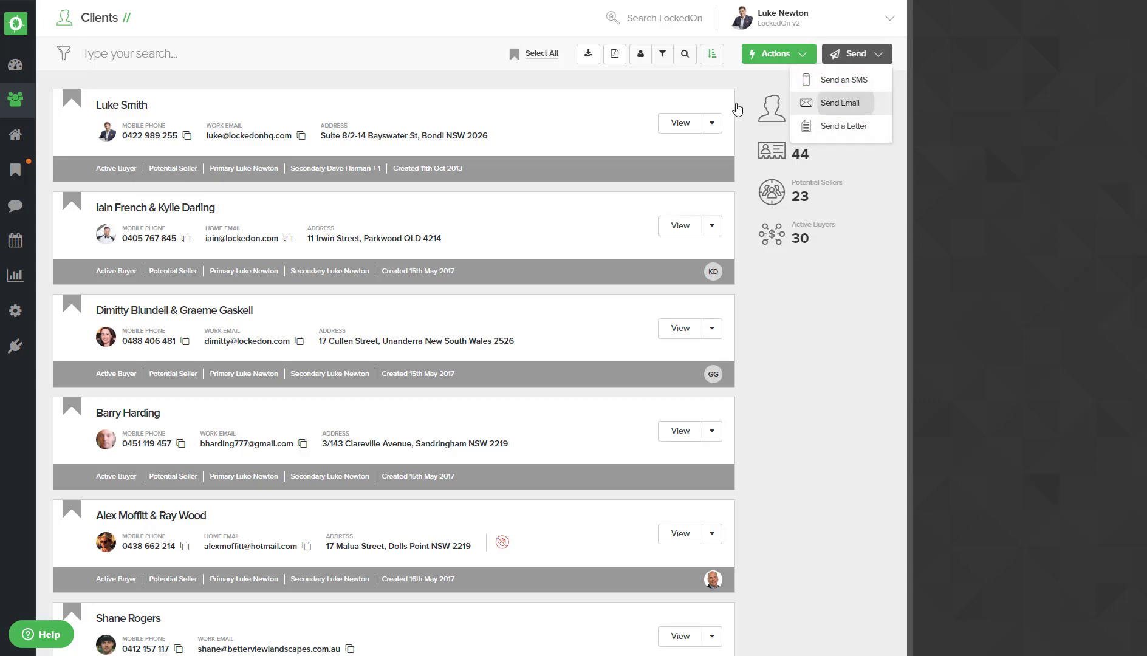
pyautogui.click(839, 103)
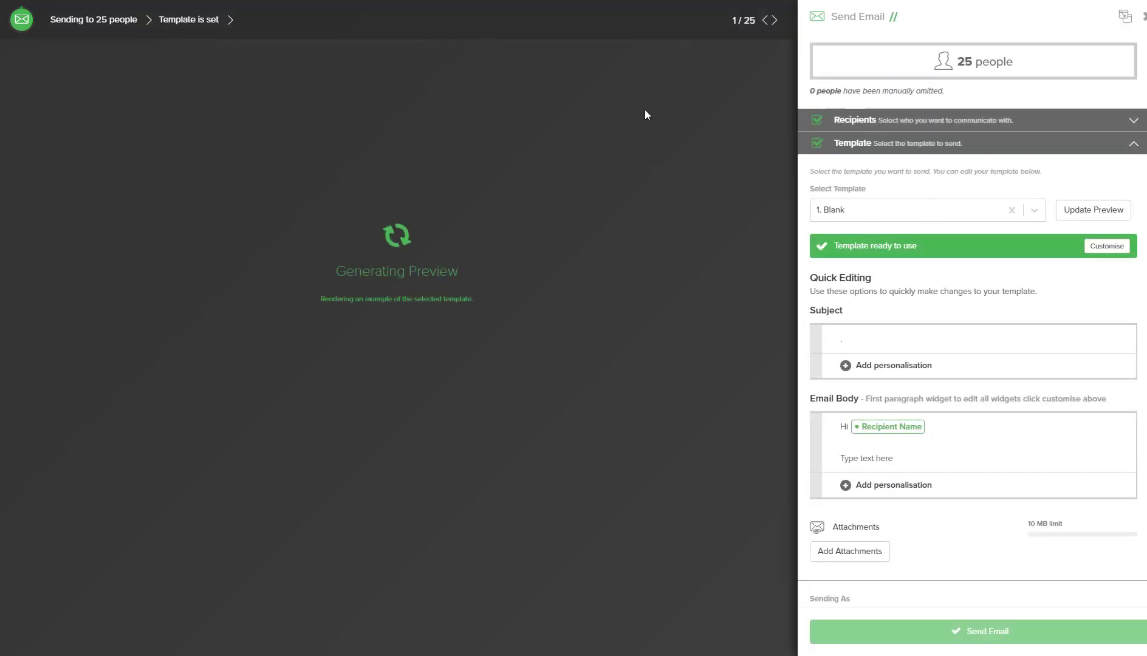
# Load the Easter Colouring Competition 2020 template into the email, with its PDF attached
pyautogui.click(926, 210)
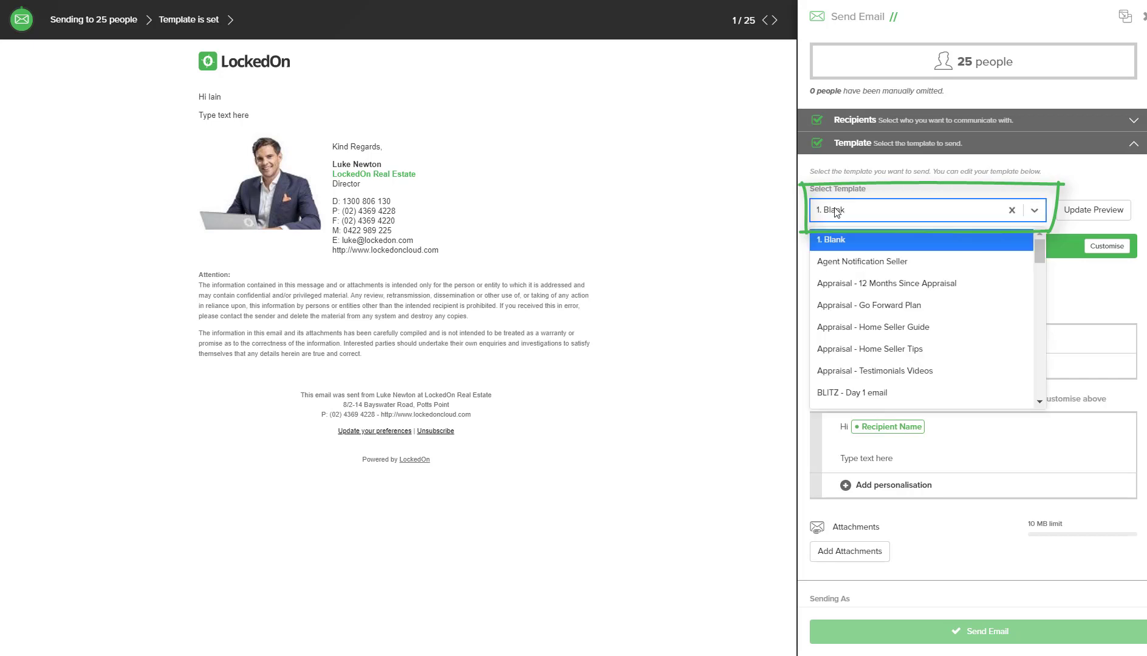
pyautogui.write('easter')
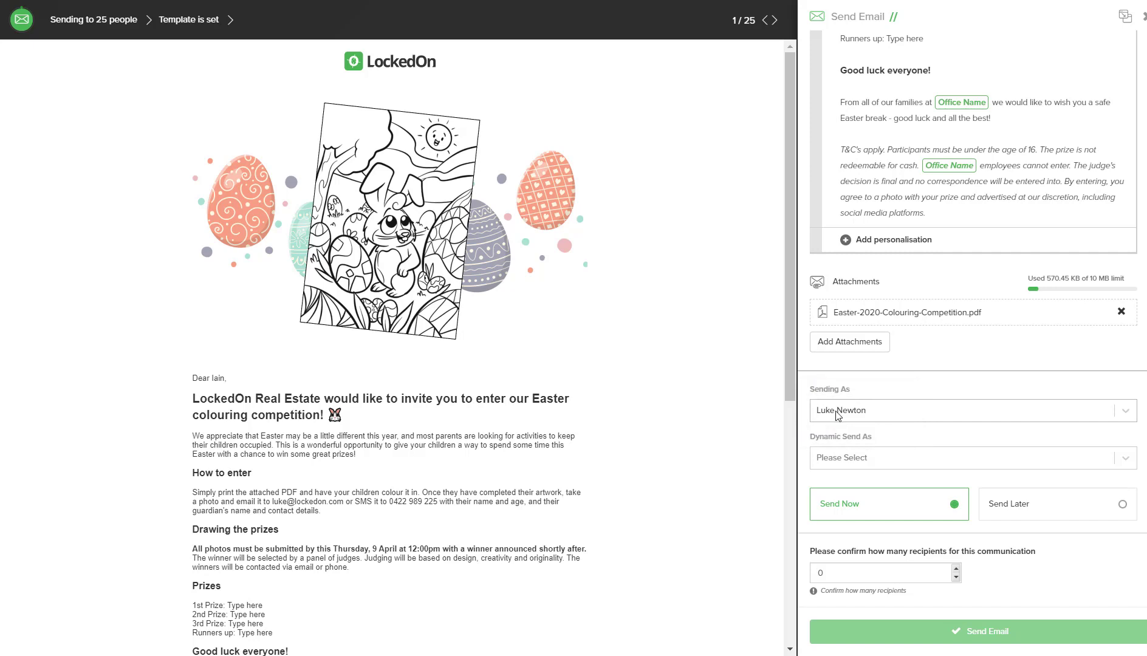
pyautogui.moveTo(851, 403)
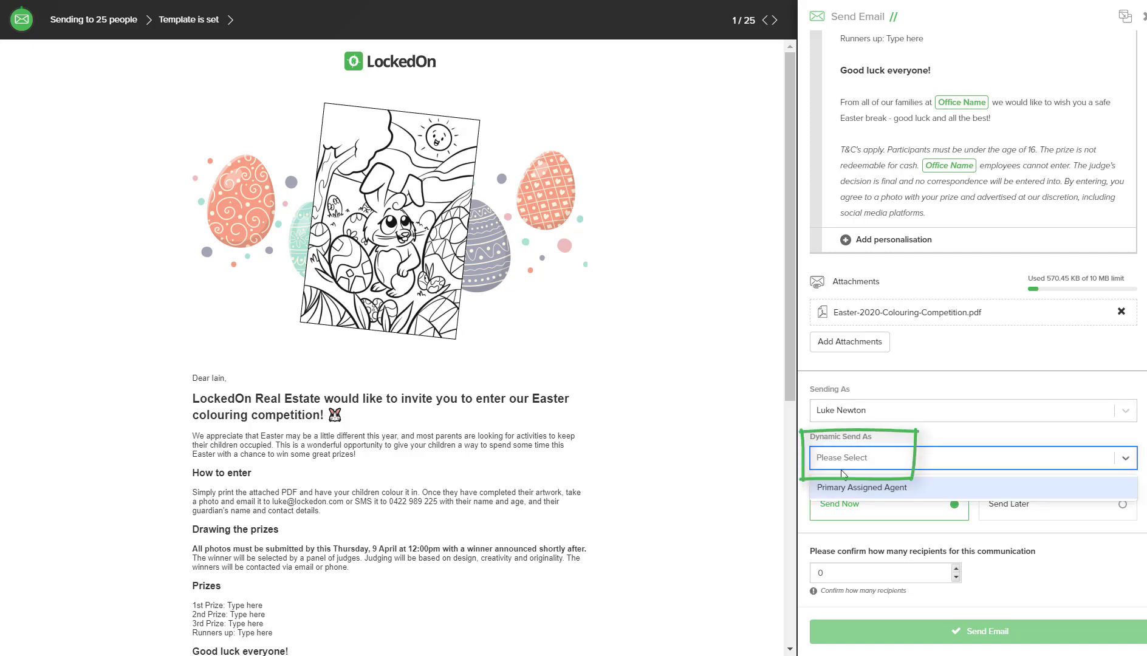
# Set Dynamic Send As to Primary Assigned Agent, sending now with 25 recipients confirmed
pyautogui.click(861, 487)
pyautogui.write('25')
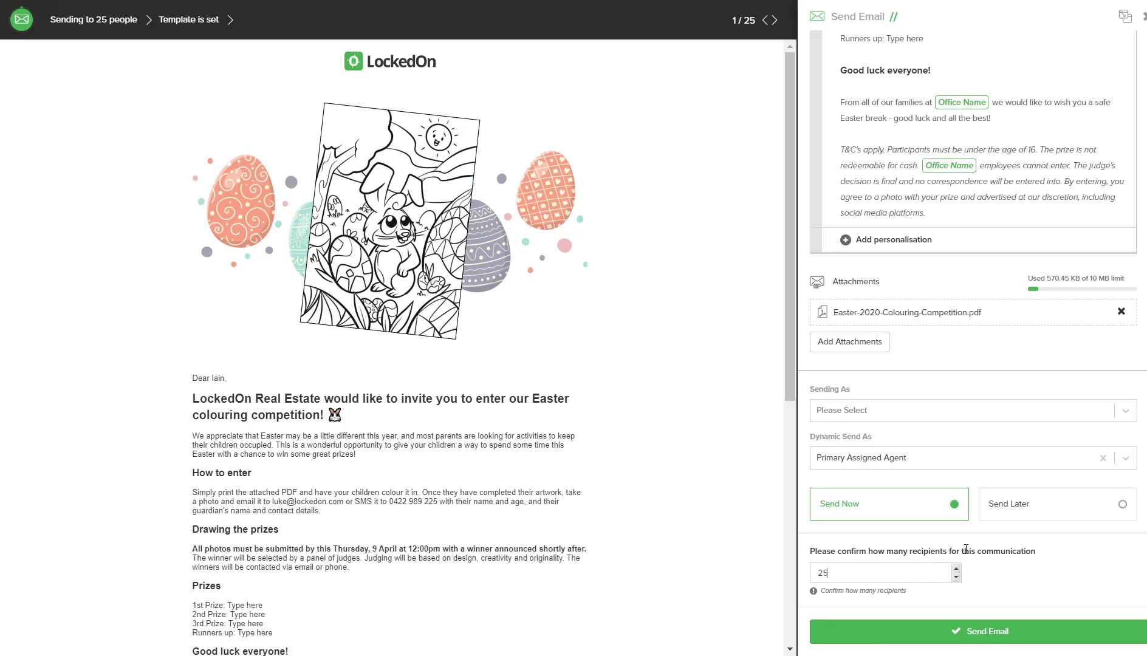
pyautogui.moveTo(912, 496)
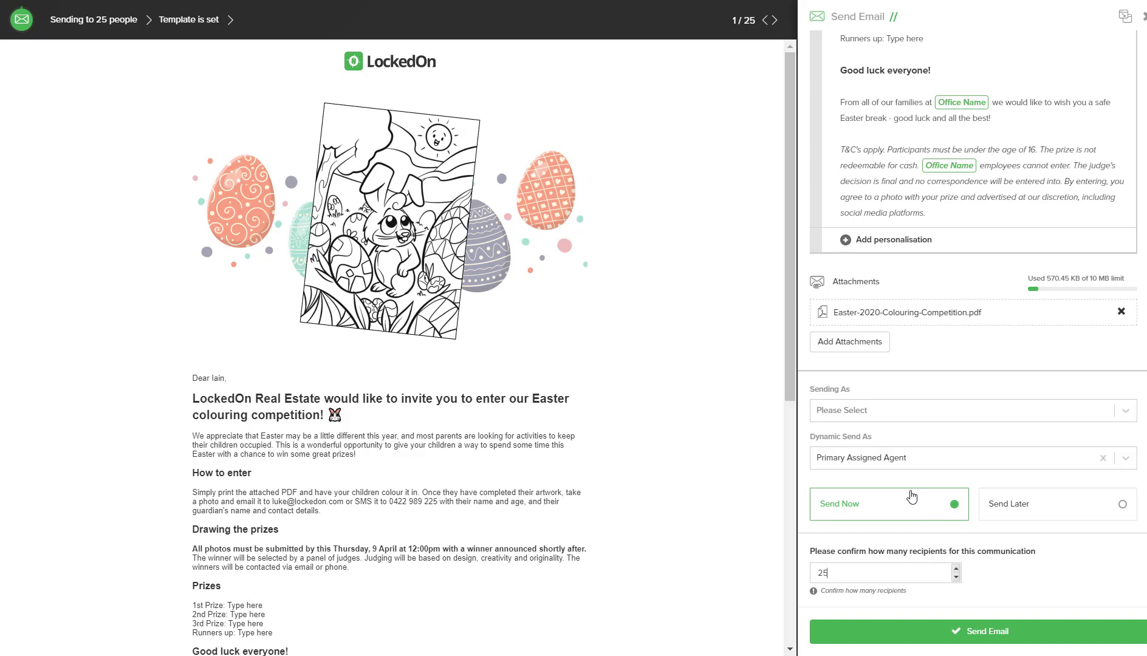